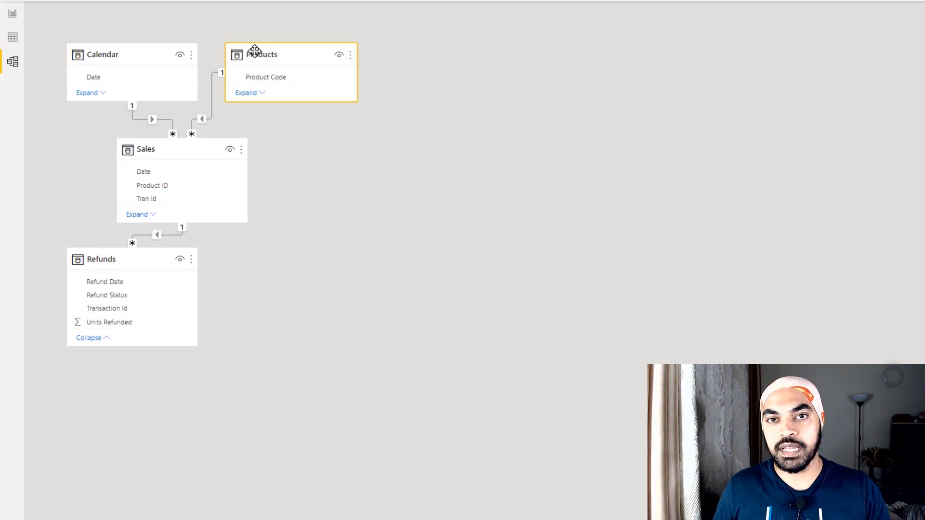
Show the Sales table rows with Tran Id, Date, Product ID and Units.
left_click(181, 148)
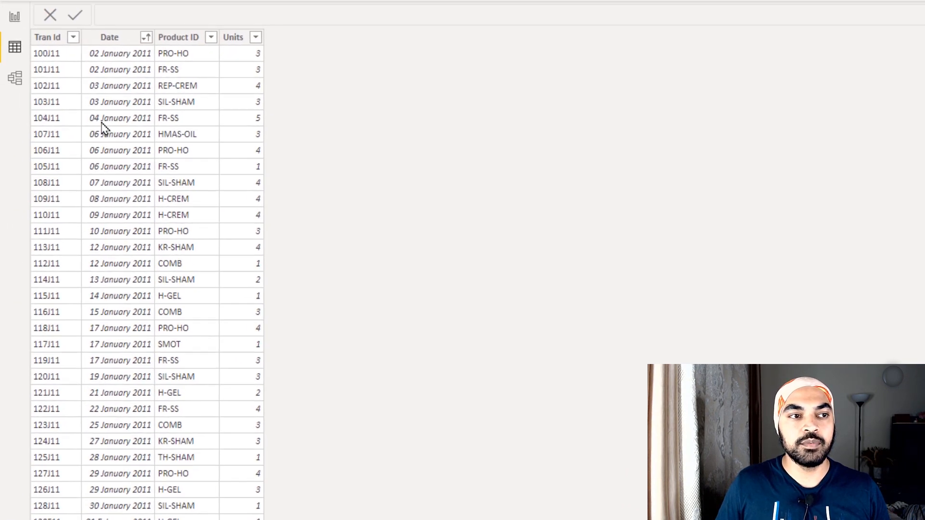
left_click(47, 36)
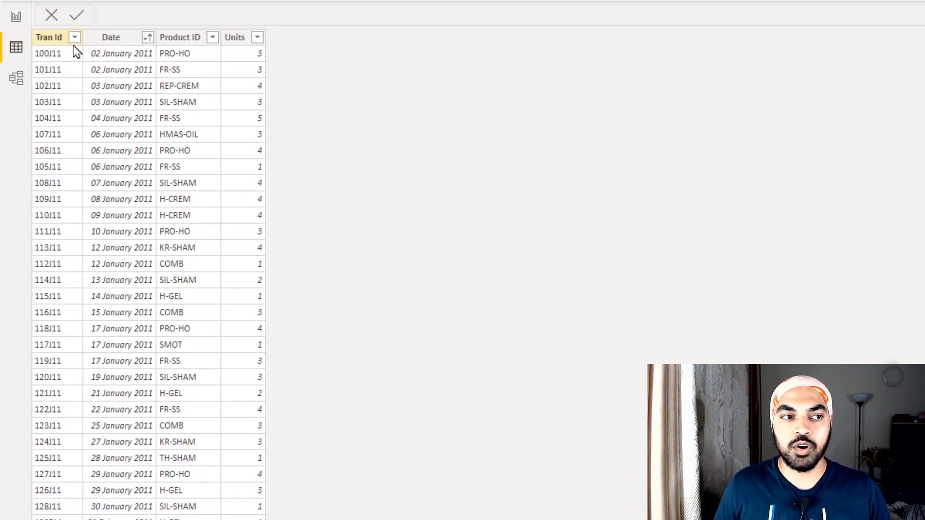
left_click(110, 37)
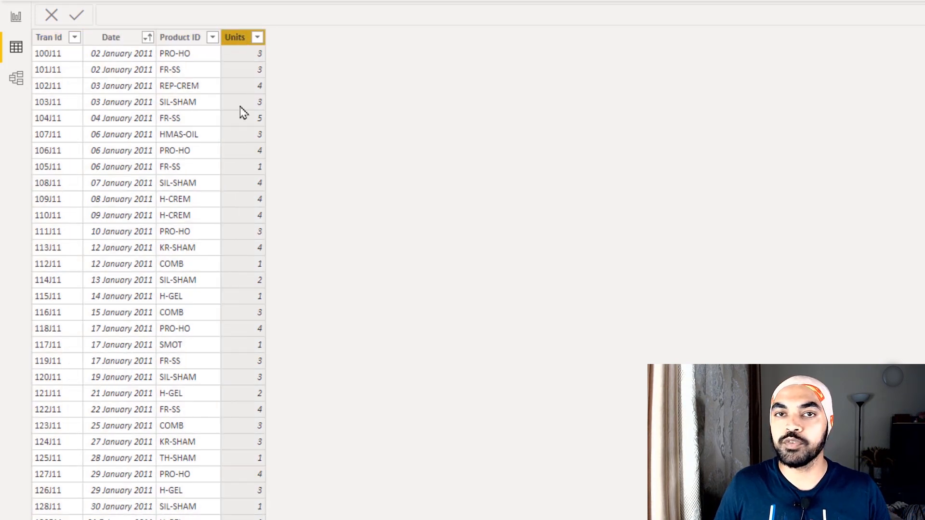
mouse_move(244, 112)
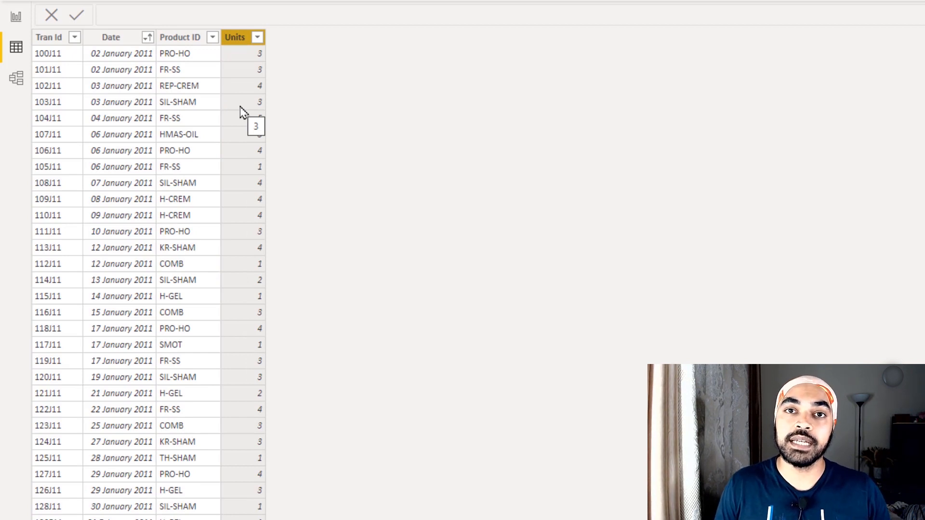
left_click(110, 38)
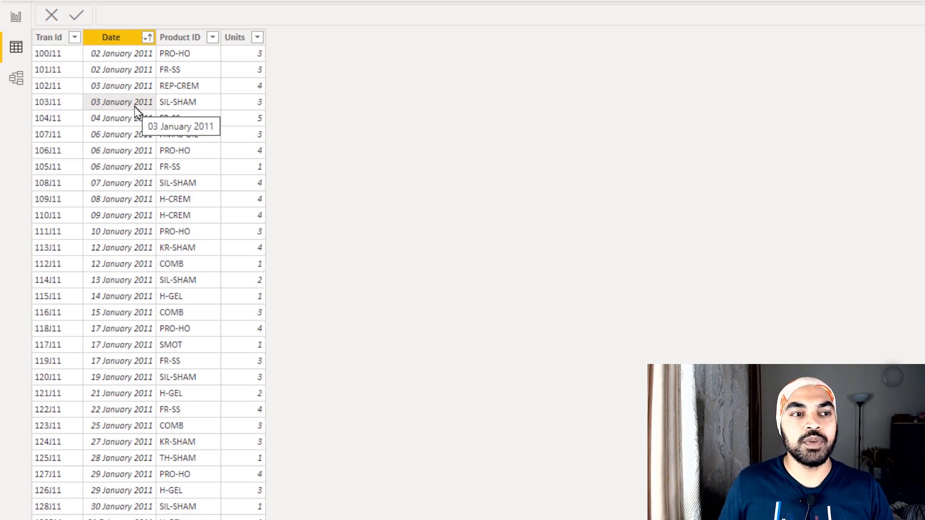
Filter the Refunds table's Transaction Id to 226J11 and 370O11, leaving four rows.
left_click(848, 102)
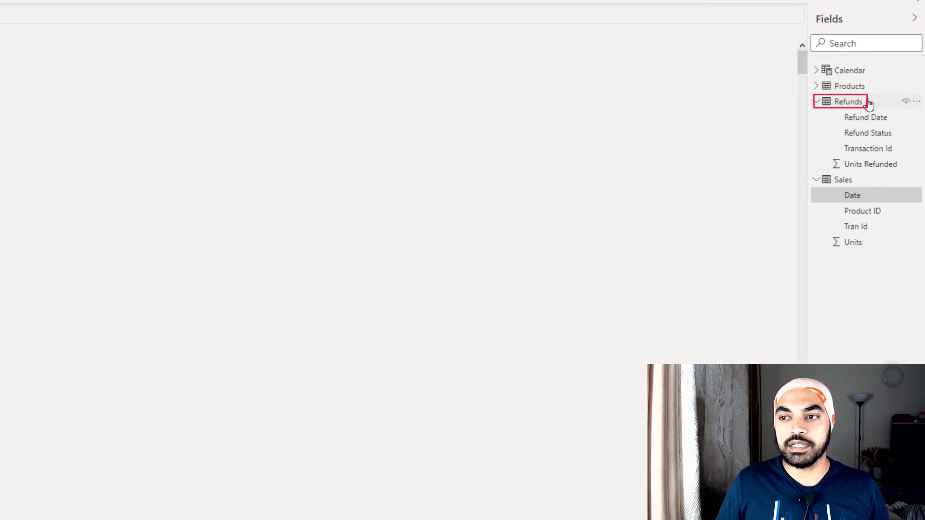
left_click(847, 101)
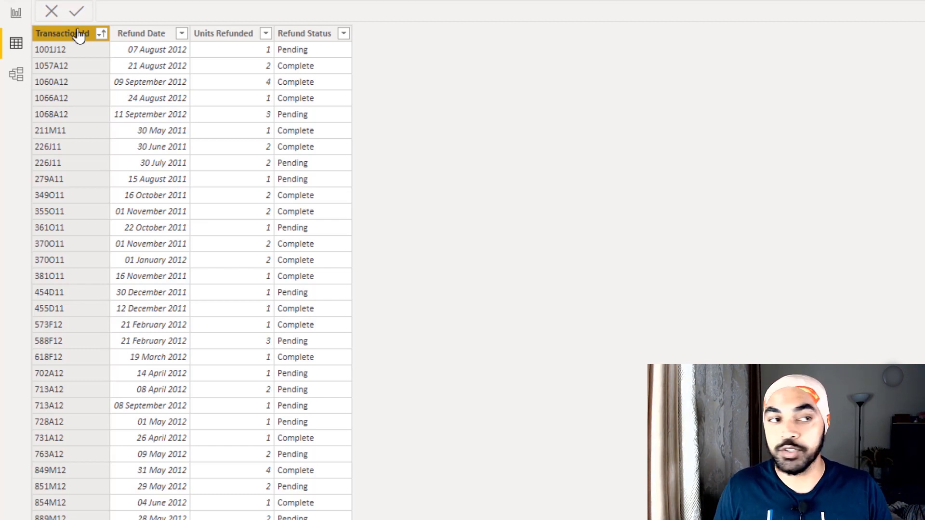
left_click(101, 32)
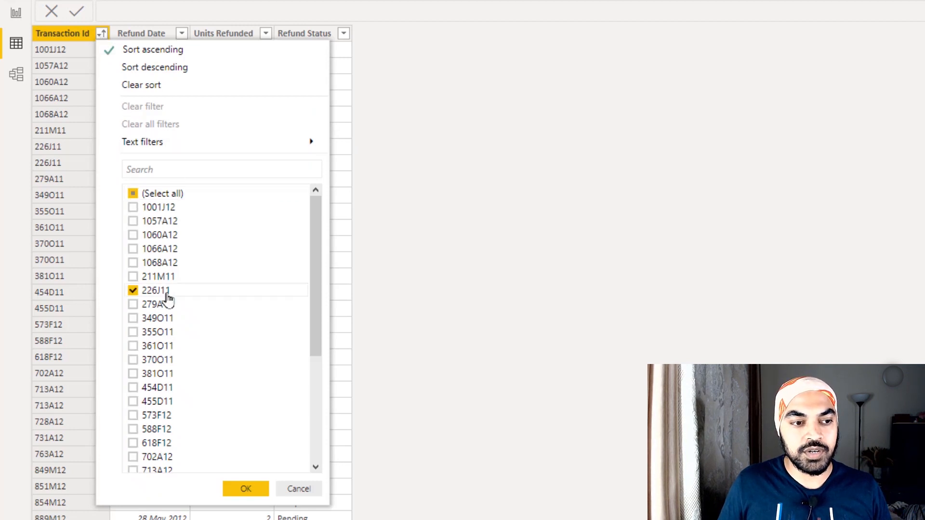
left_click(133, 359)
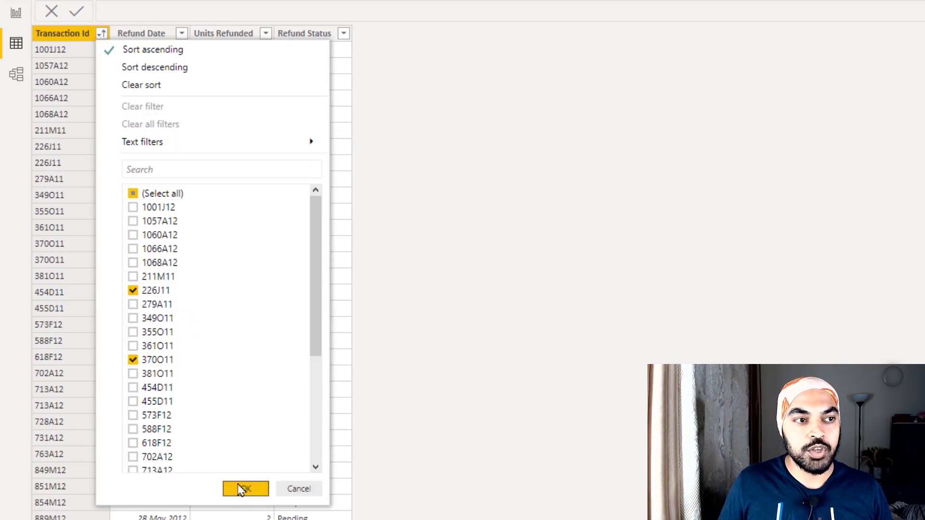
left_click(245, 488)
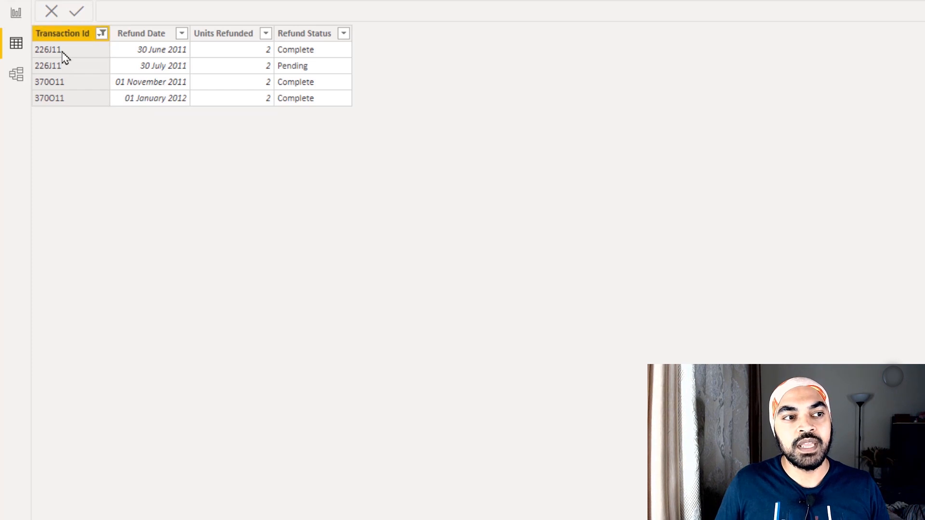
left_click(141, 33)
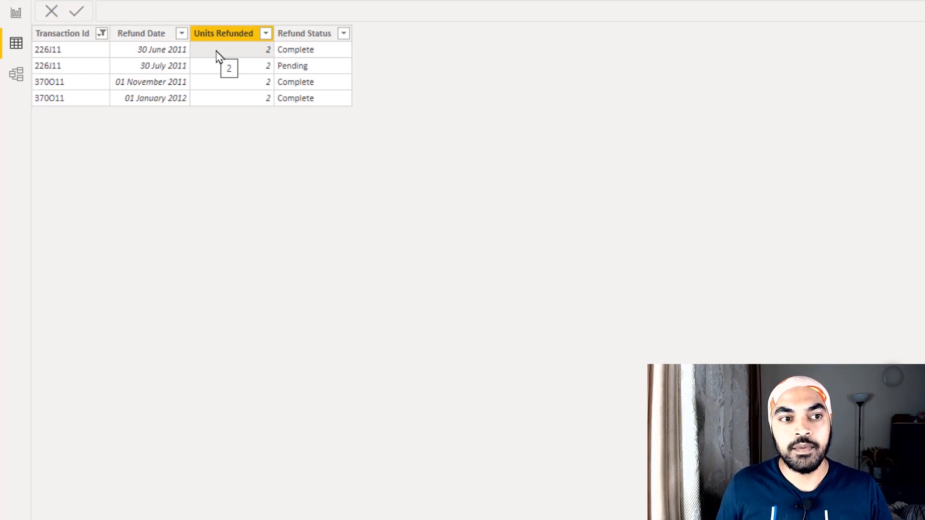
left_click(304, 33)
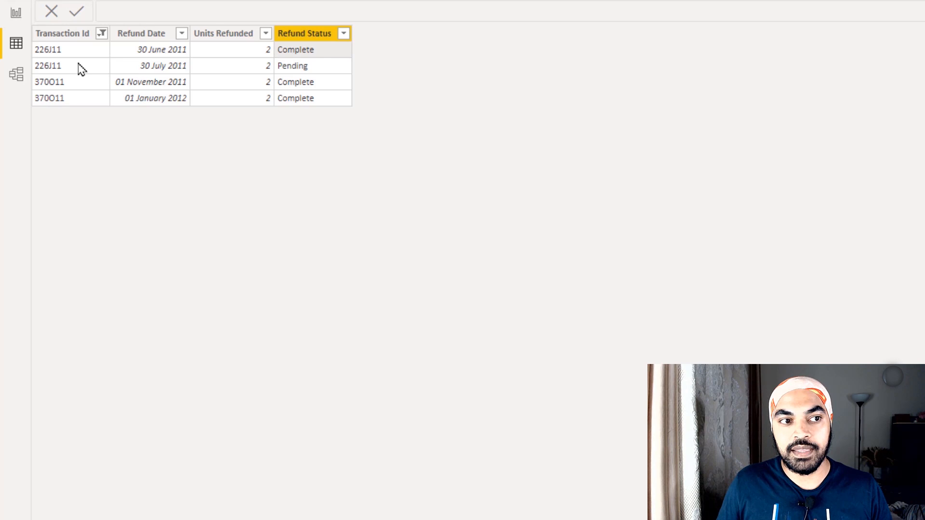
left_click(223, 33)
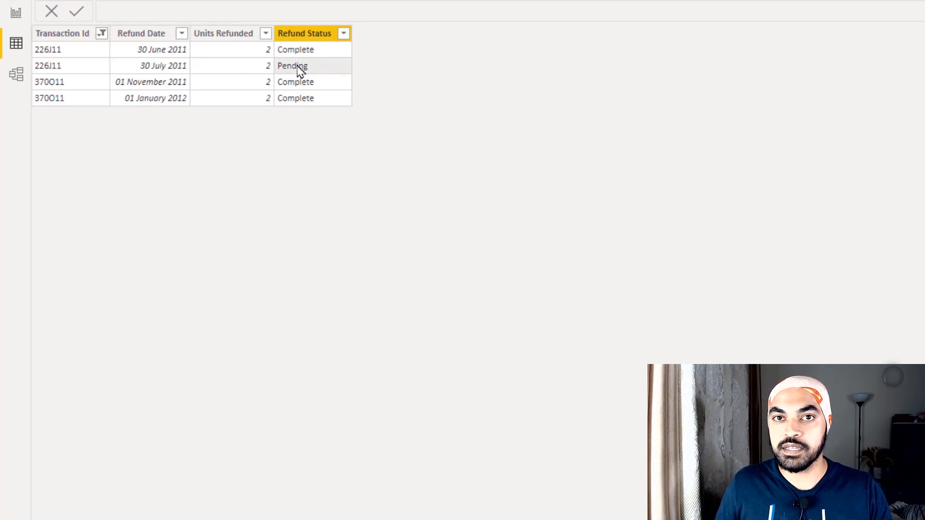
mouse_move(230, 132)
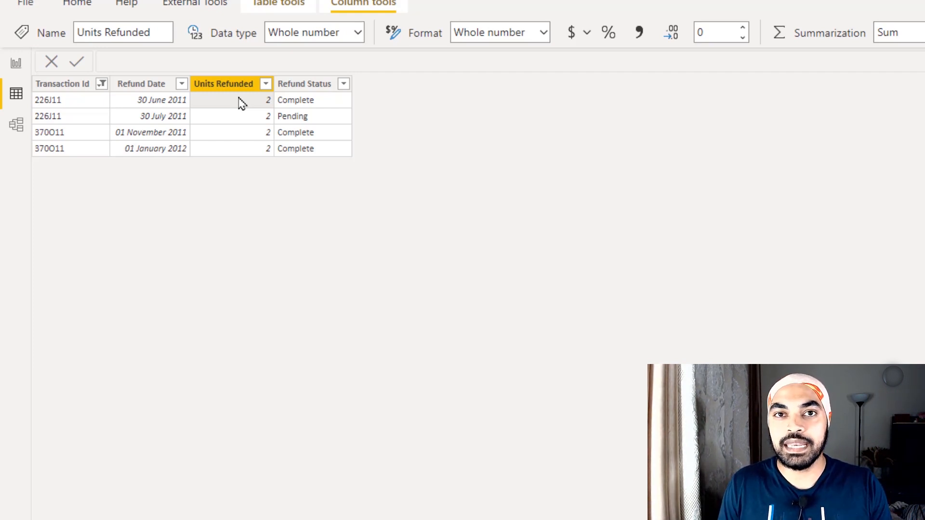
Show the model diagram with Calendar and Products linked to Sales and Sales to Refunds.
left_click(17, 124)
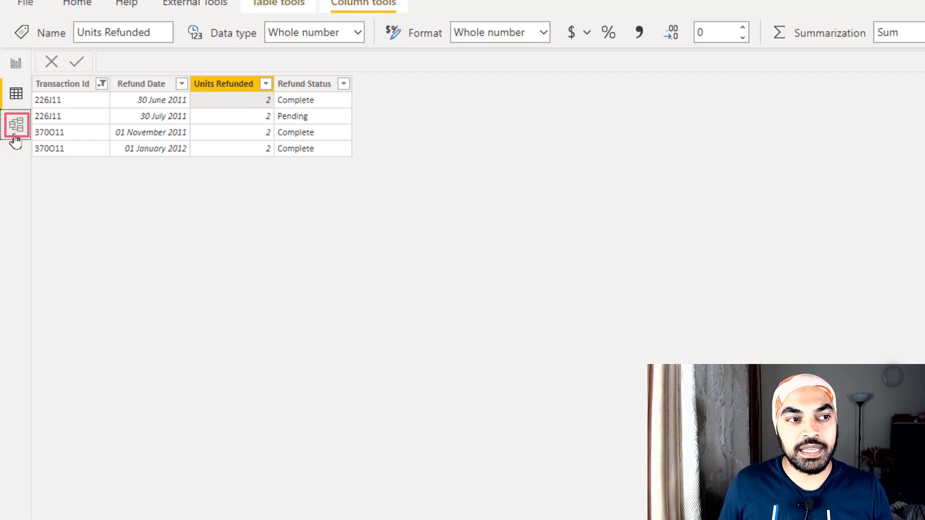
left_click(16, 124)
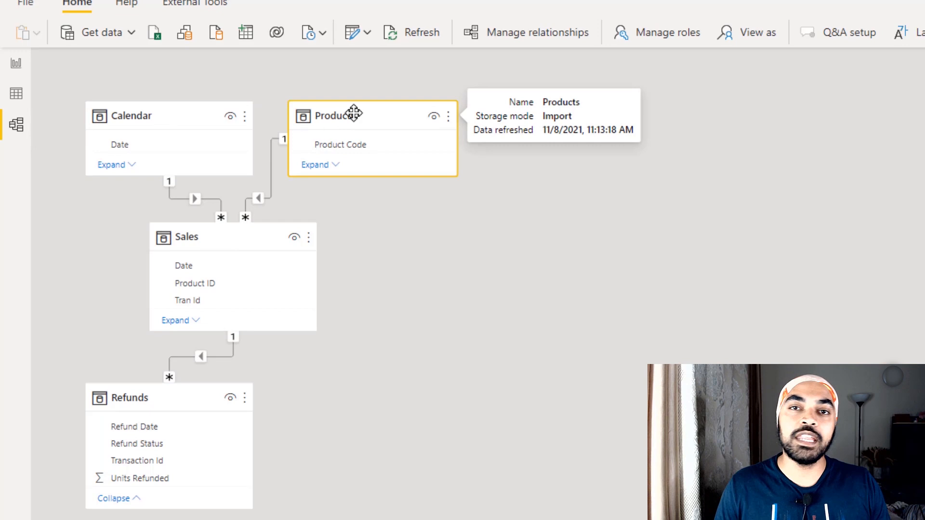
mouse_move(180, 397)
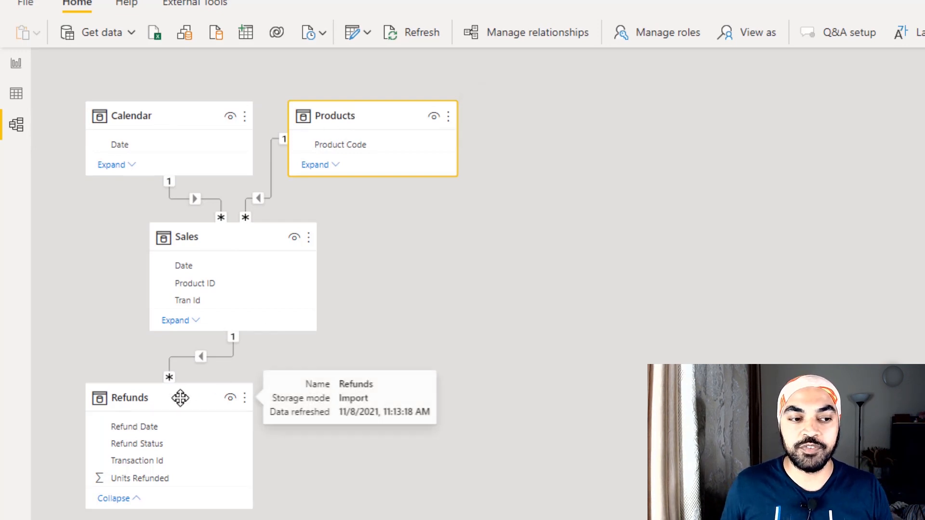